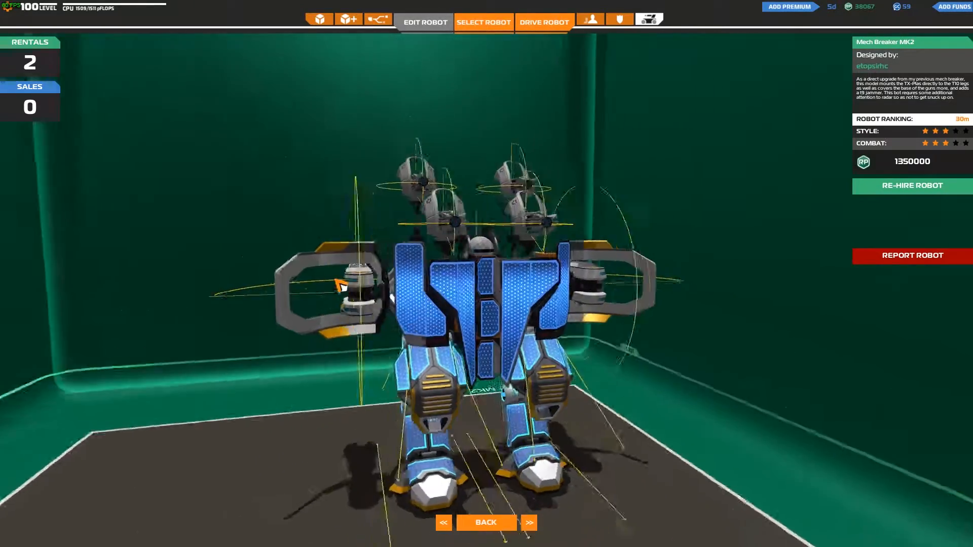
Open the game mode choices for the rented Mech Breaker MK2 with Drive Robot.
left_click(483, 22)
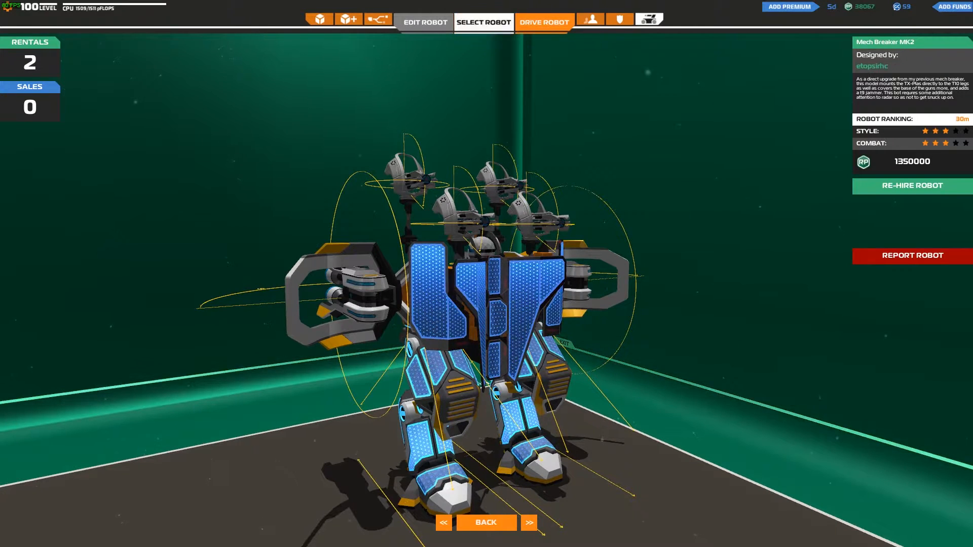
left_click(544, 22)
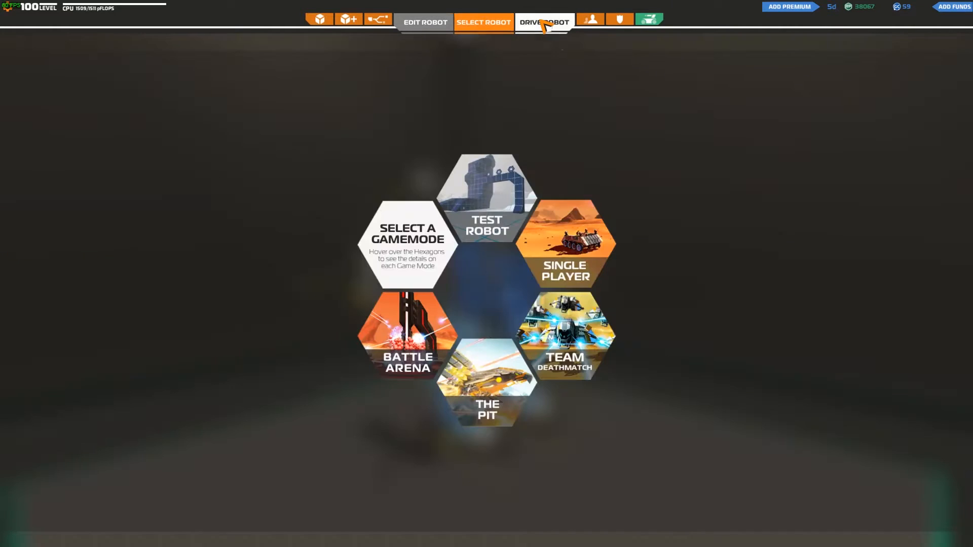
mouse_move(580, 362)
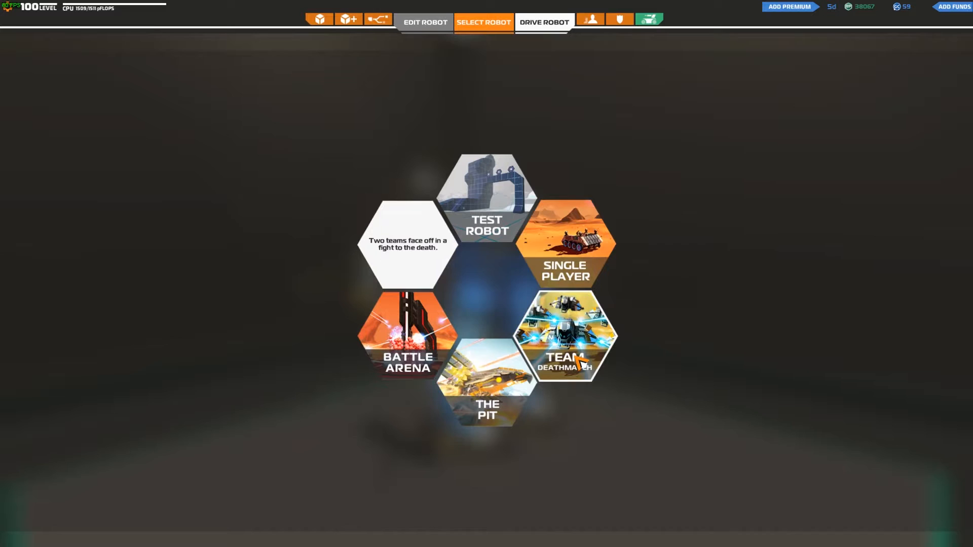
left_click(564, 335)
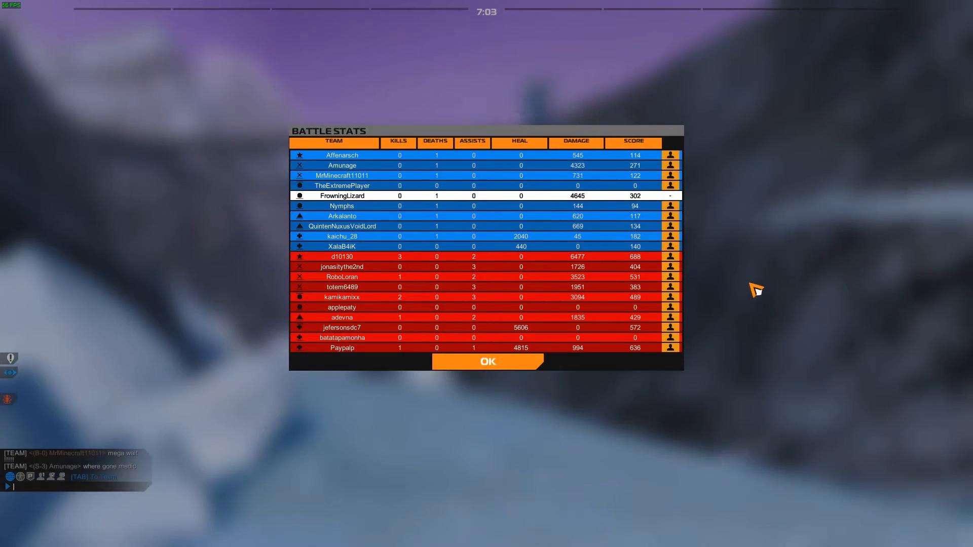
mouse_move(645, 450)
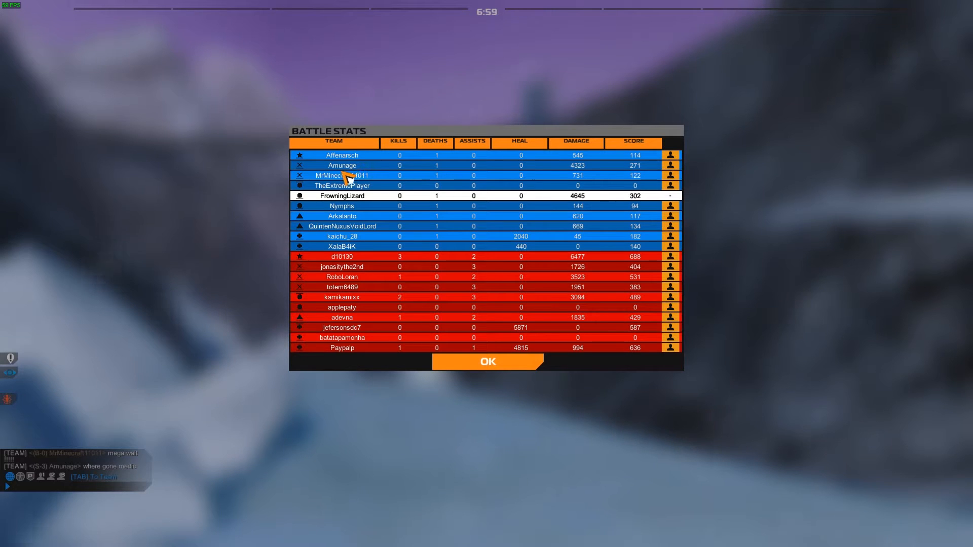
Sort the battle stats by score, then by damage dealt, and continue to the robot rating.
left_click(633, 142)
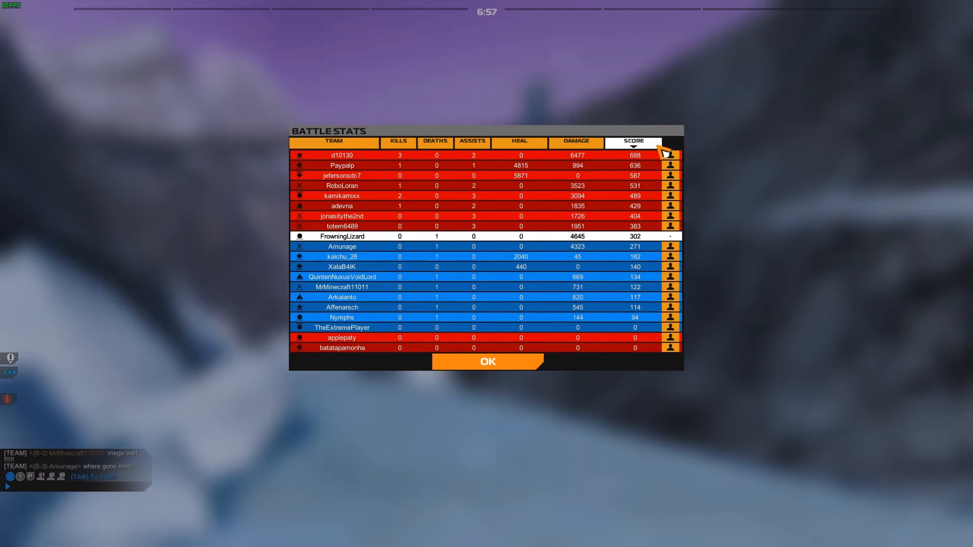
mouse_move(701, 185)
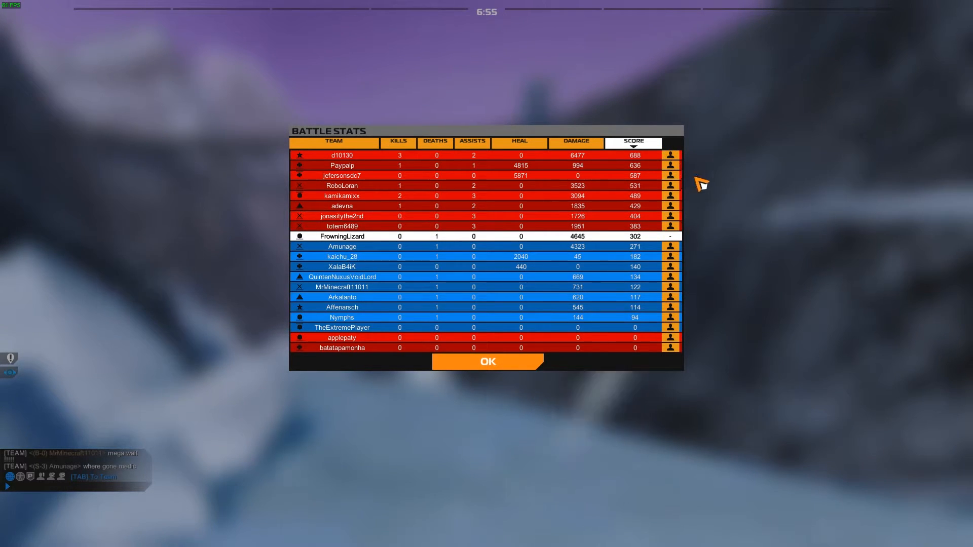
left_click(574, 141)
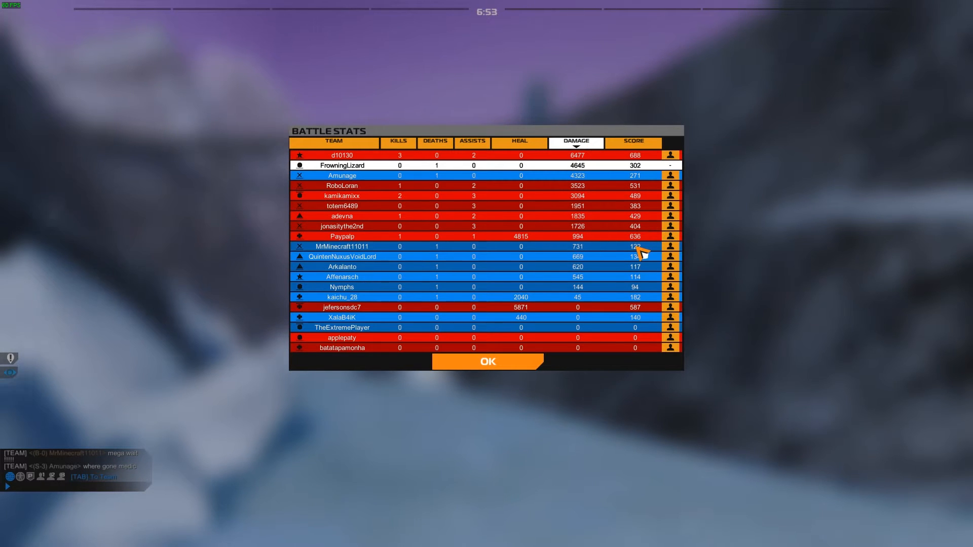
mouse_move(652, 160)
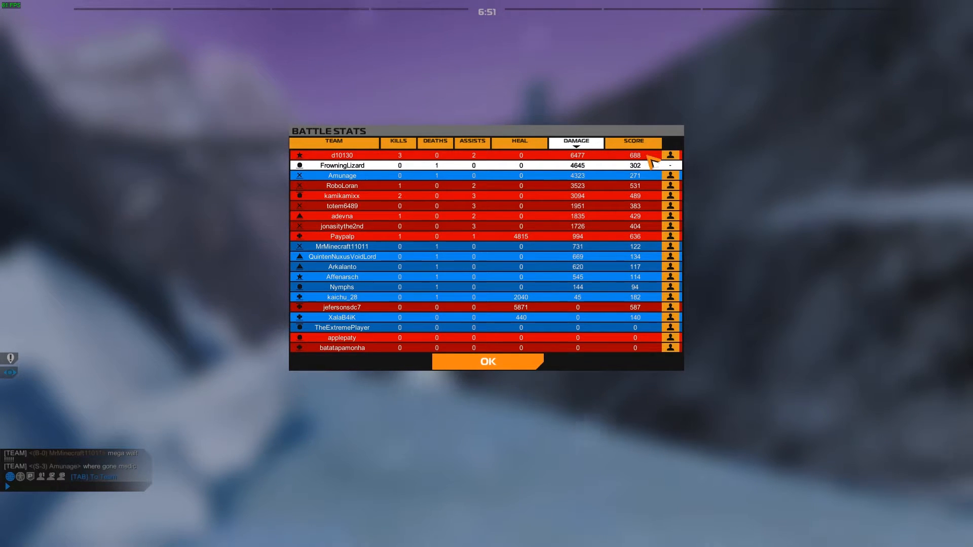
mouse_move(530, 157)
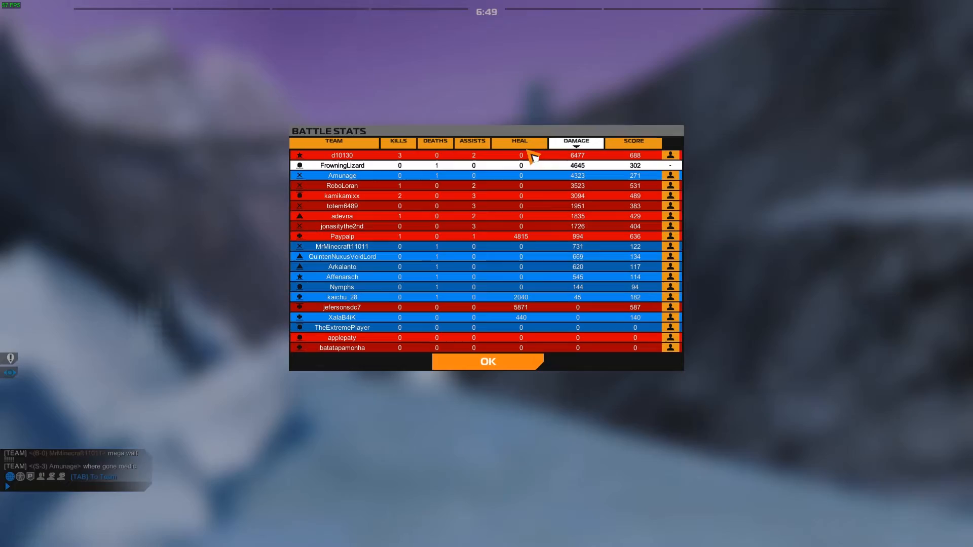
left_click(488, 361)
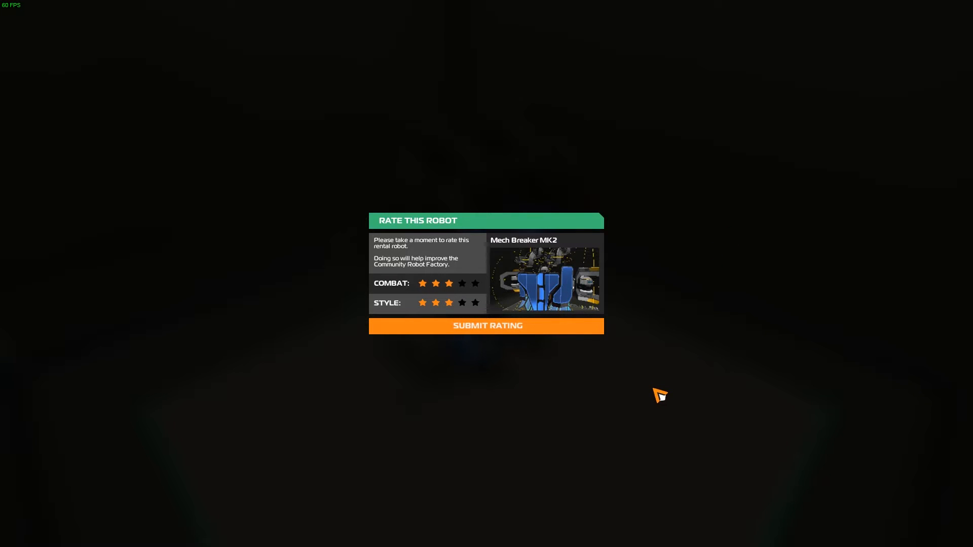
mouse_move(679, 408)
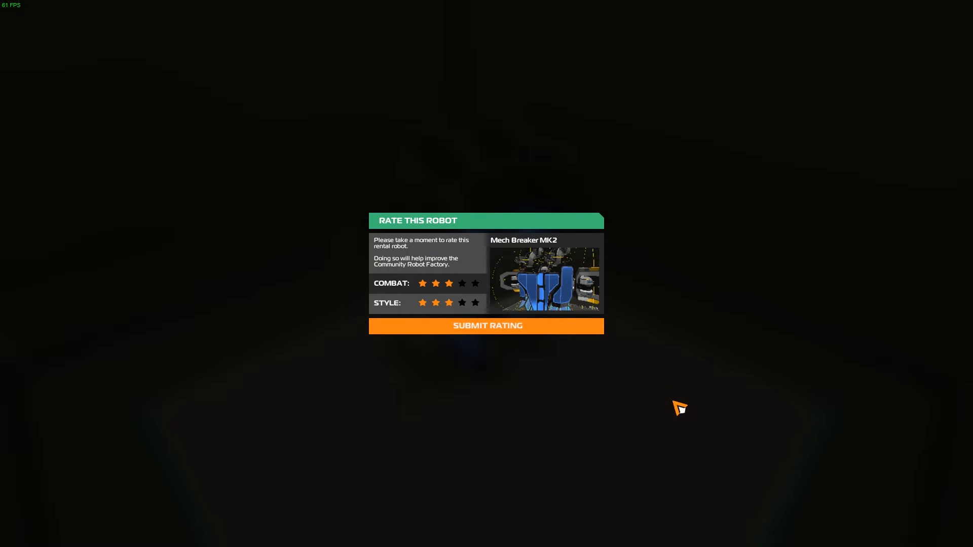
mouse_move(626, 414)
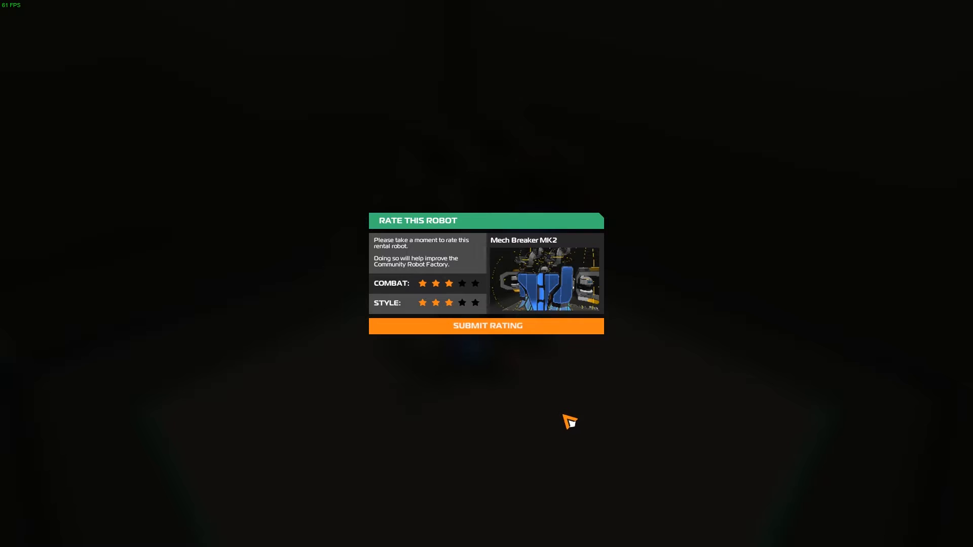
mouse_move(536, 426)
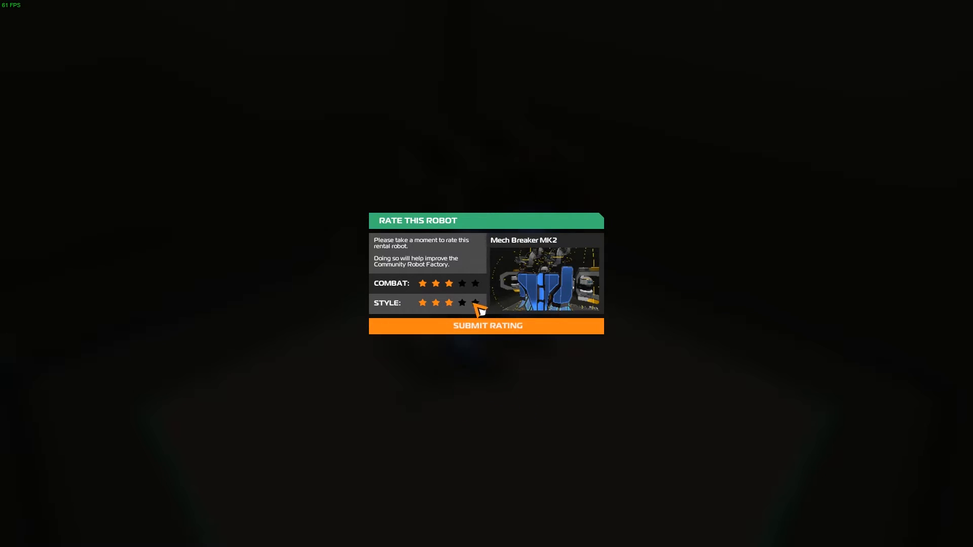
Give Mech Breaker MK2 five style stars and four combat stars, then submit the rating.
left_click(475, 303)
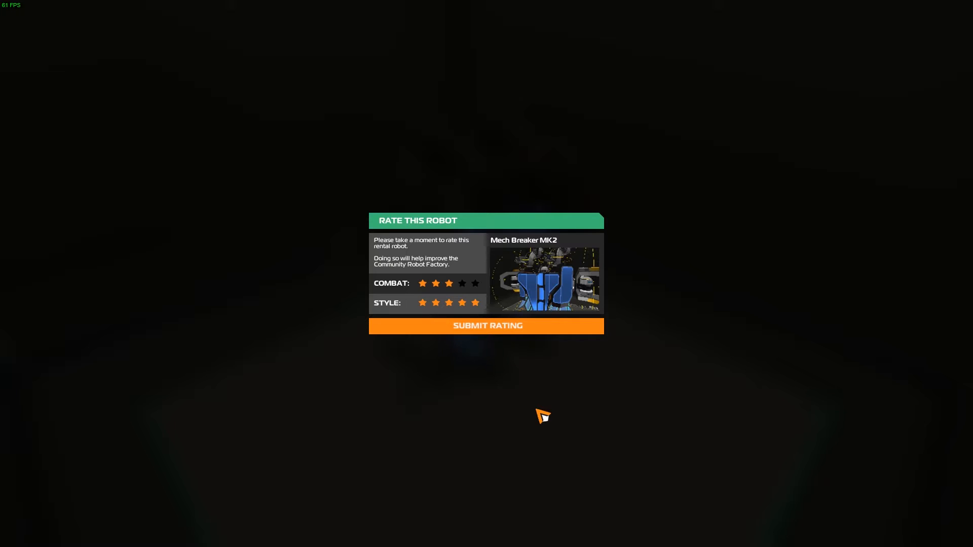
mouse_move(512, 425)
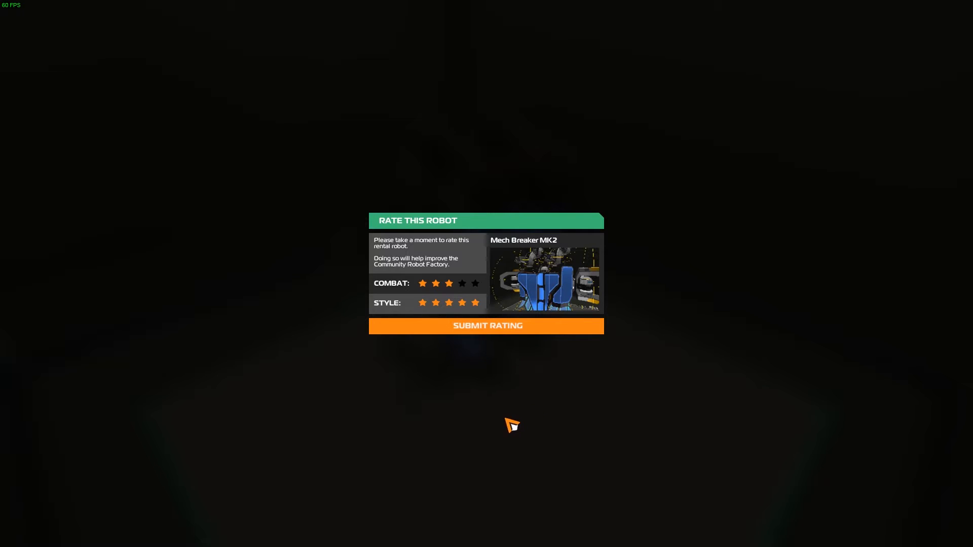
mouse_move(503, 417)
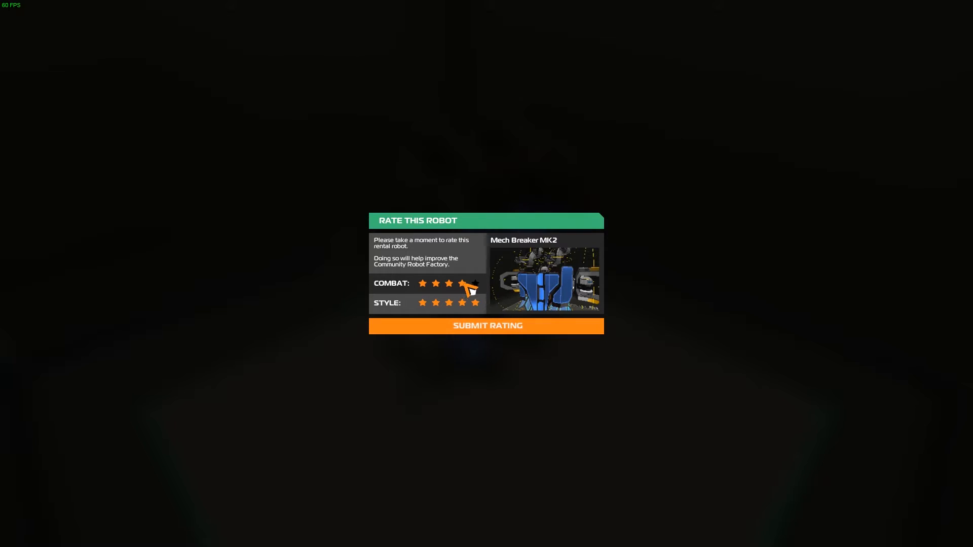
left_click(462, 283)
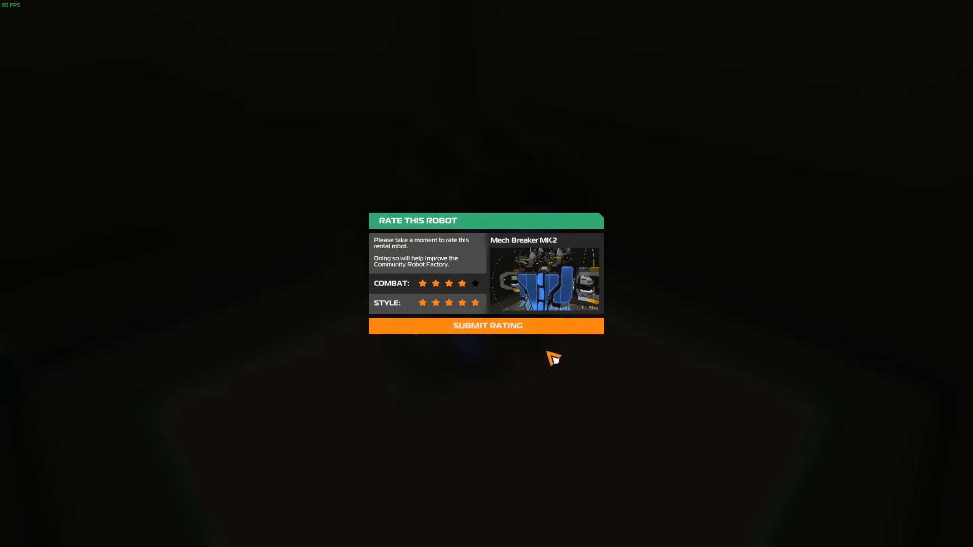
left_click(487, 326)
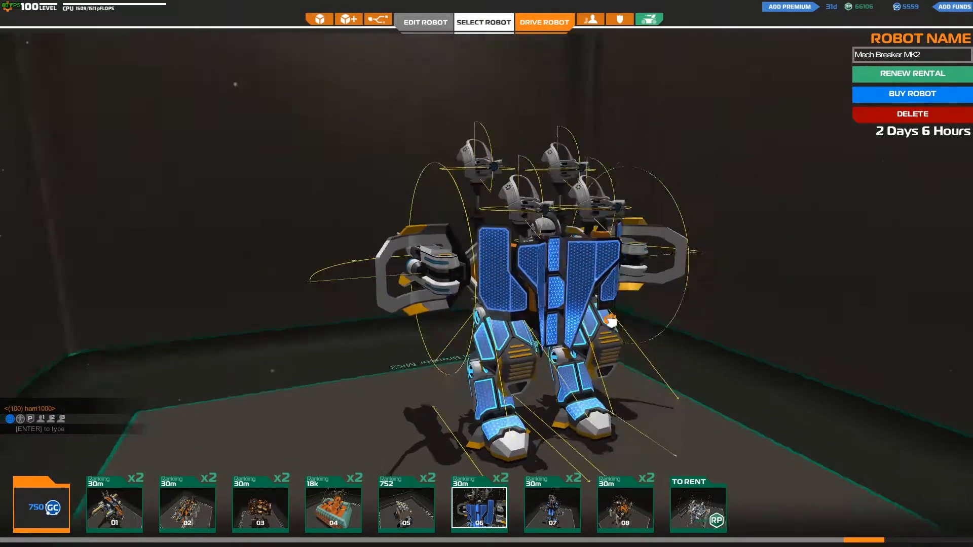
Start another battle with the rented Mech Breaker MK2 from the garage.
left_click(544, 22)
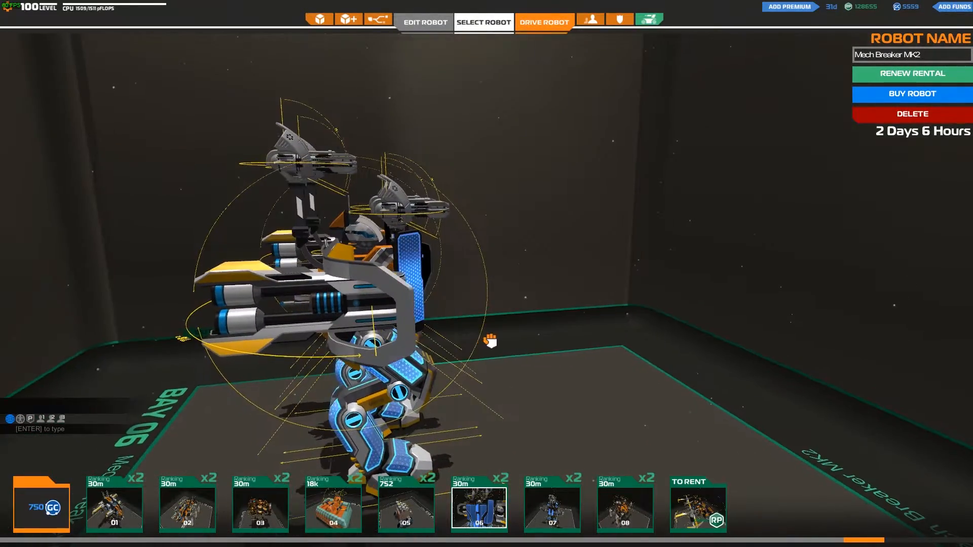
Swing the garage view around the mech, then queue for Team Deathmatch.
left_click_drag(487, 341, 311, 279)
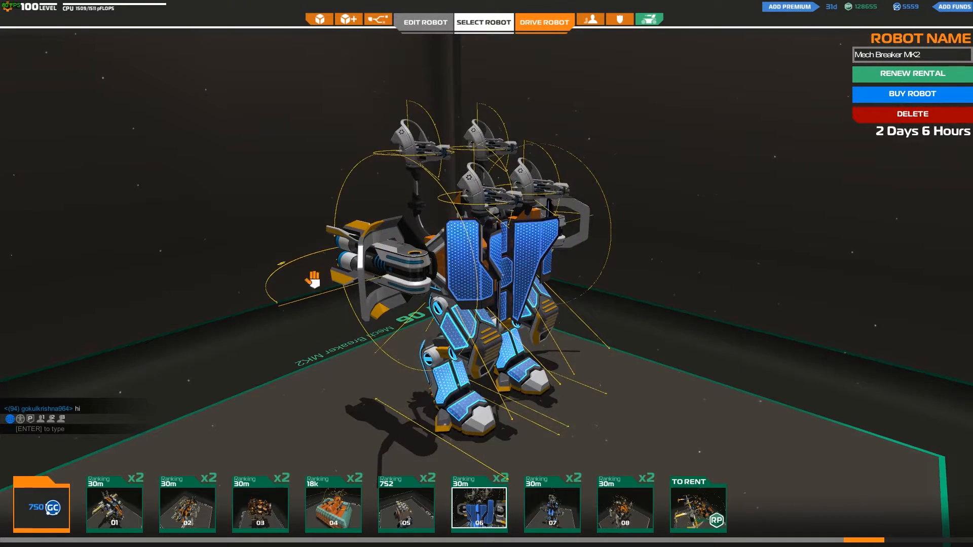
left_click_drag(304, 279, 645, 308)
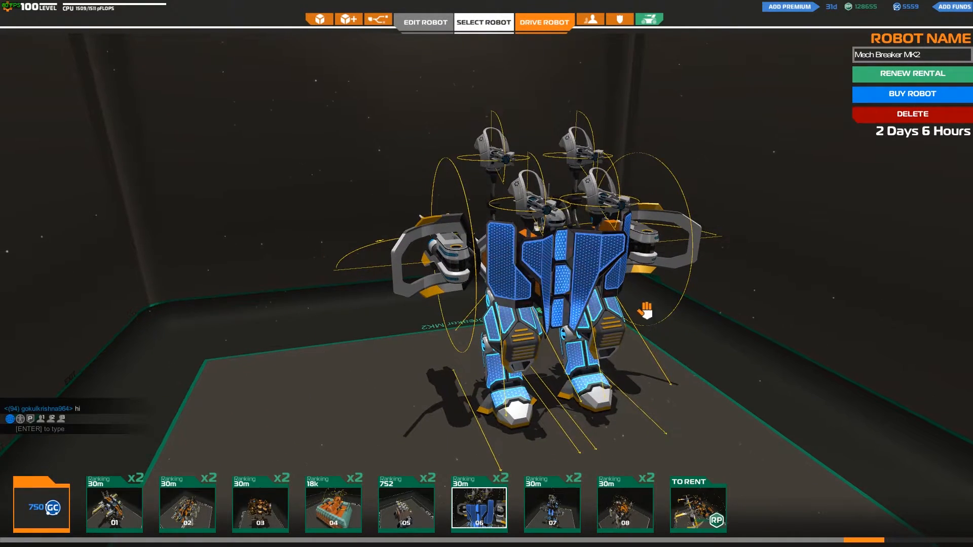
left_click(543, 22)
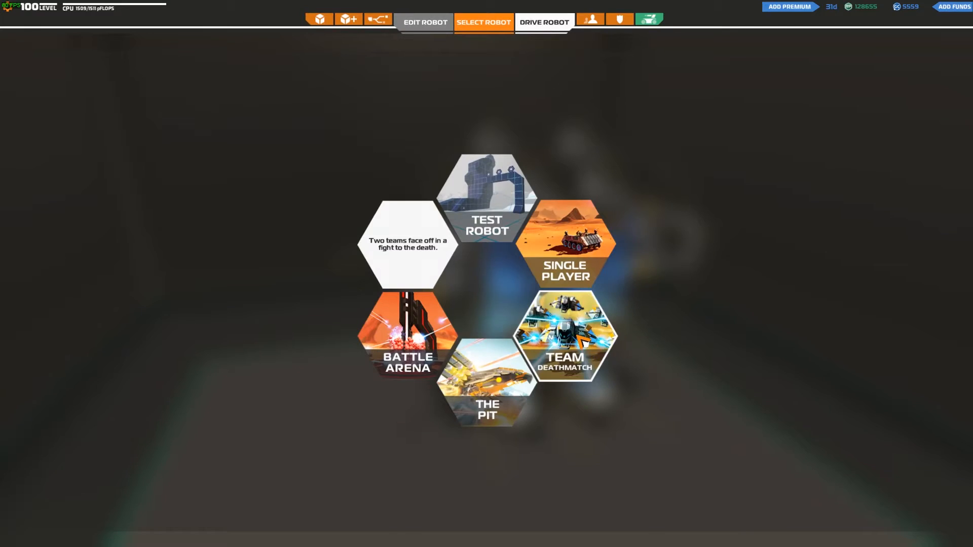
left_click(564, 335)
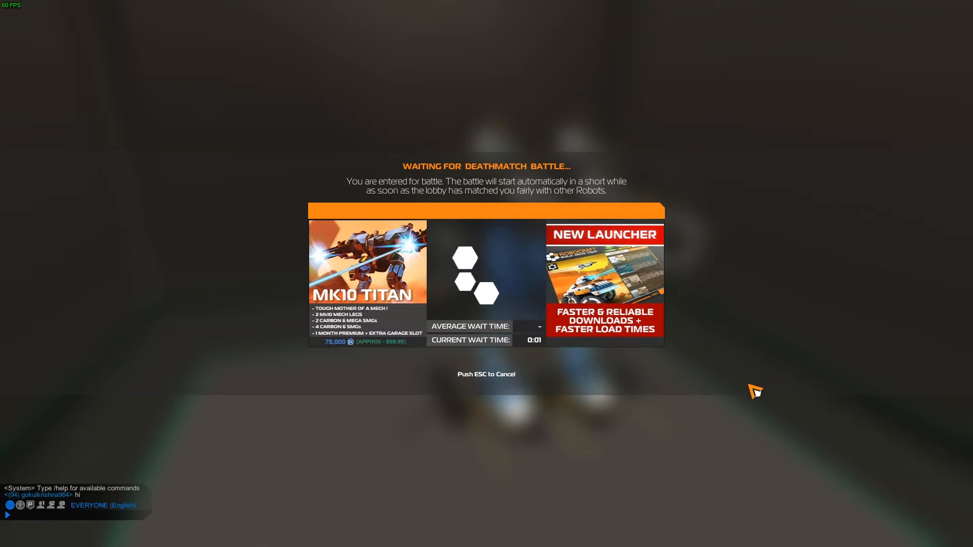
mouse_move(743, 393)
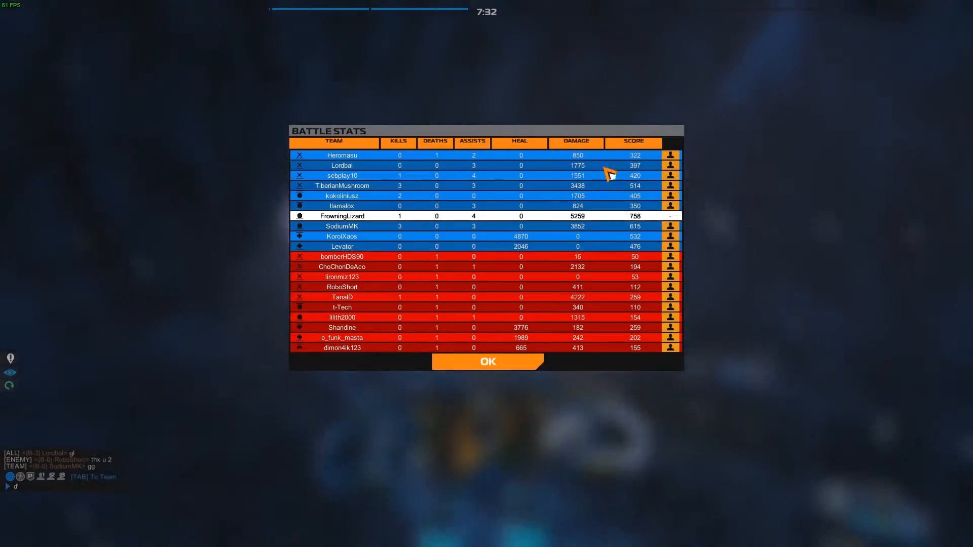
Sort the battle stats by damage, then kills, and leave the match for the garage.
left_click(575, 141)
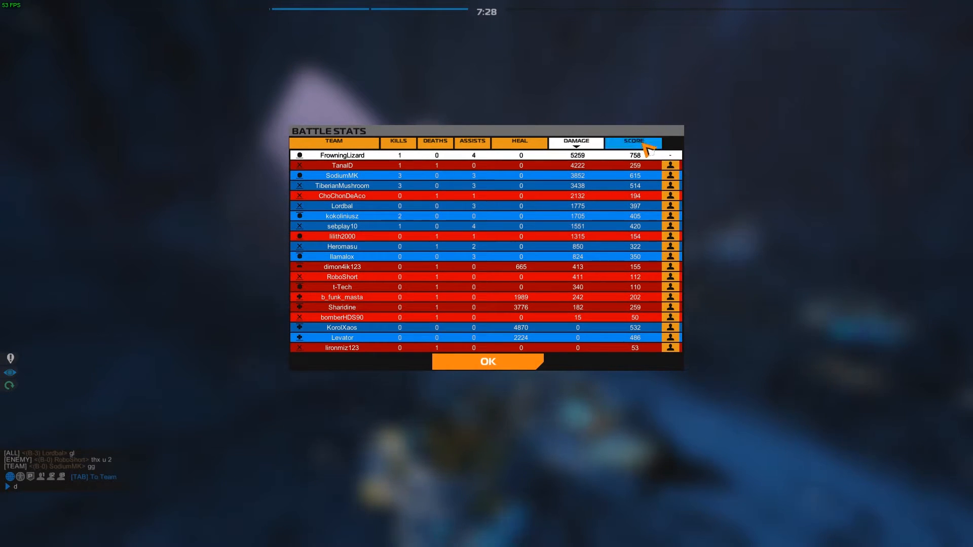
left_click(472, 141)
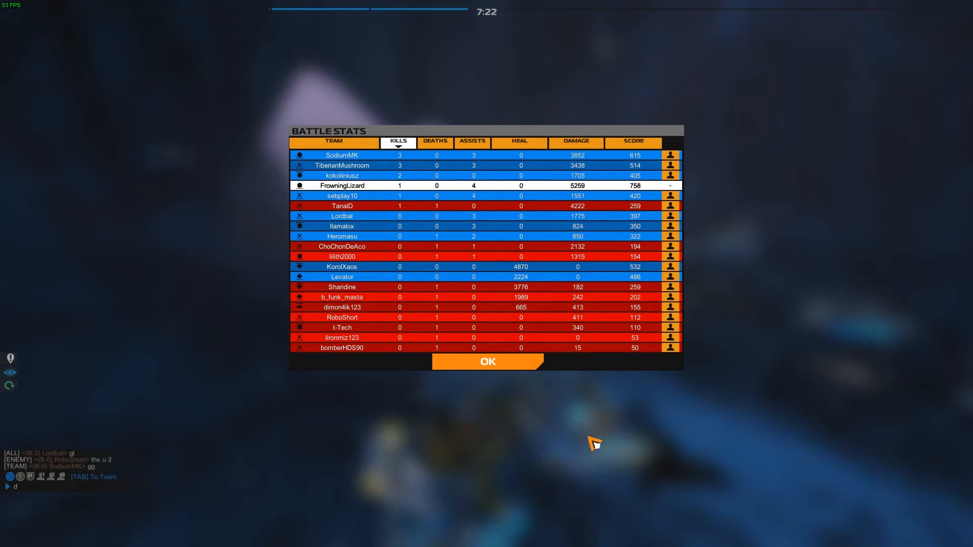
left_click(487, 362)
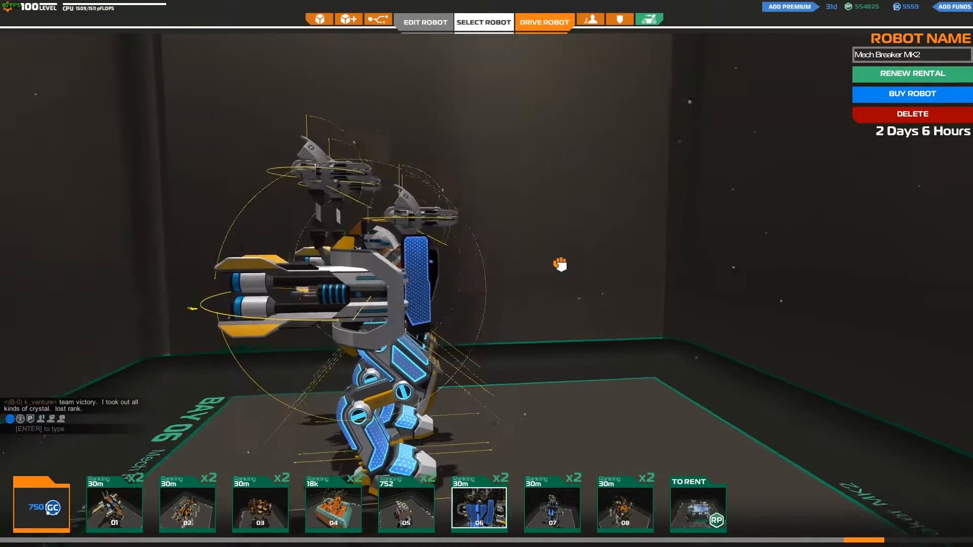
left_click_drag(559, 265, 680, 324)
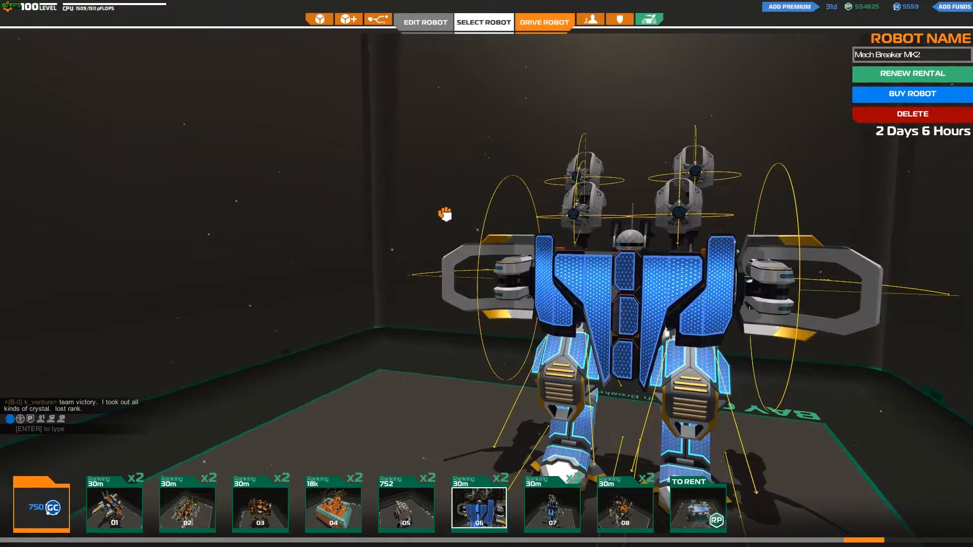
left_click_drag(445, 214, 720, 253)
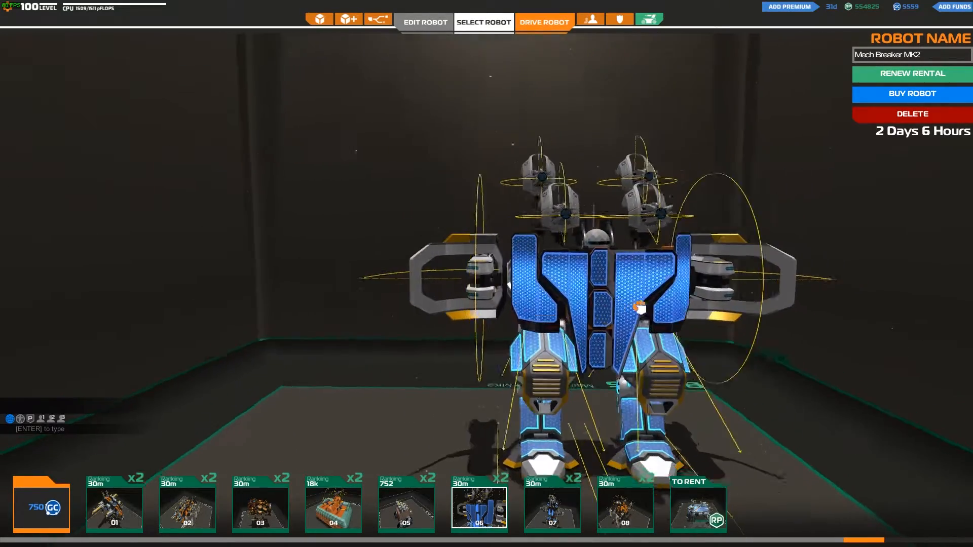
left_click_drag(639, 304, 536, 372)
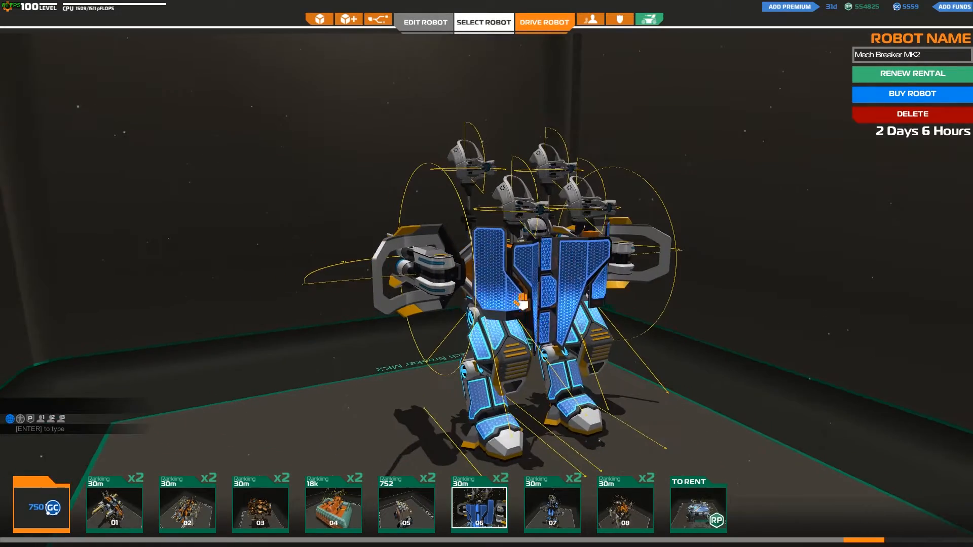
left_click_drag(521, 292, 688, 379)
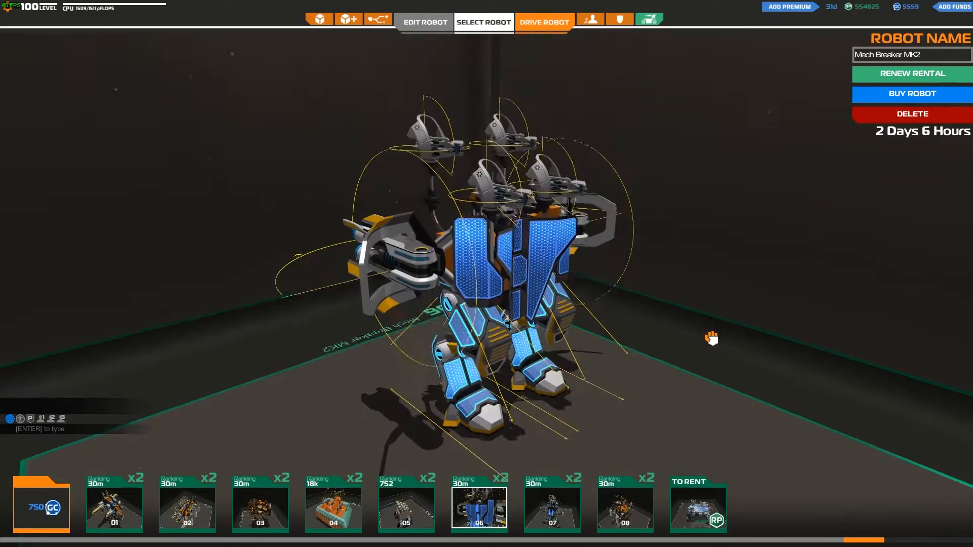
left_click_drag(712, 338, 699, 337)
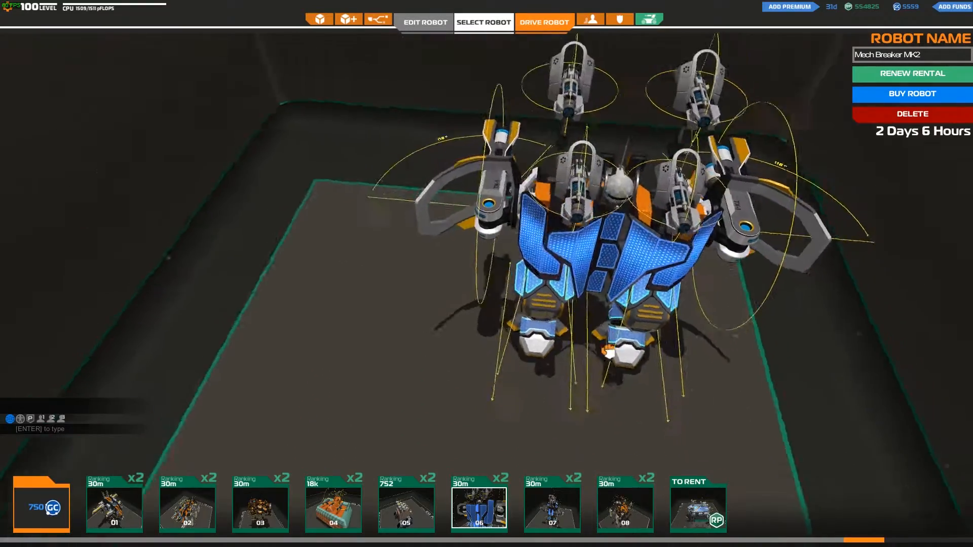
left_click_drag(608, 351, 581, 307)
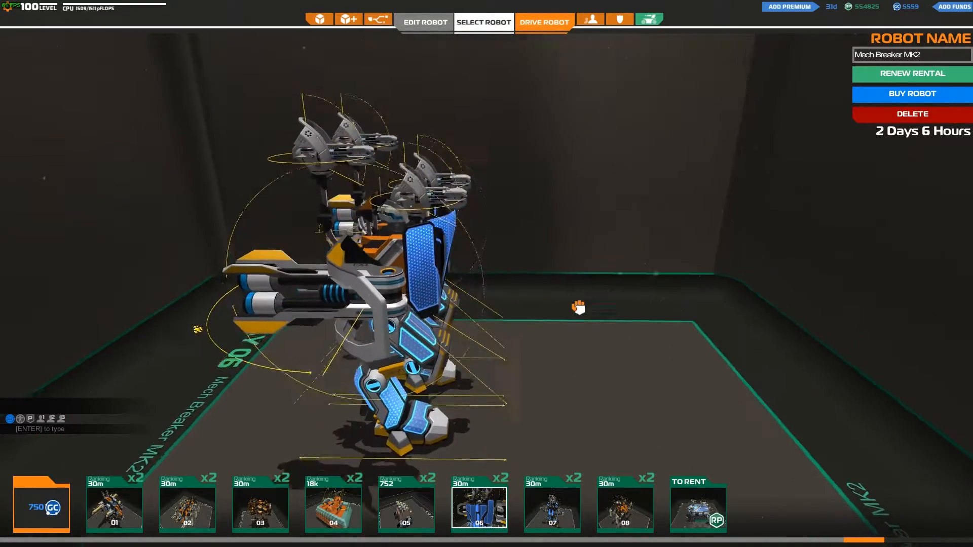